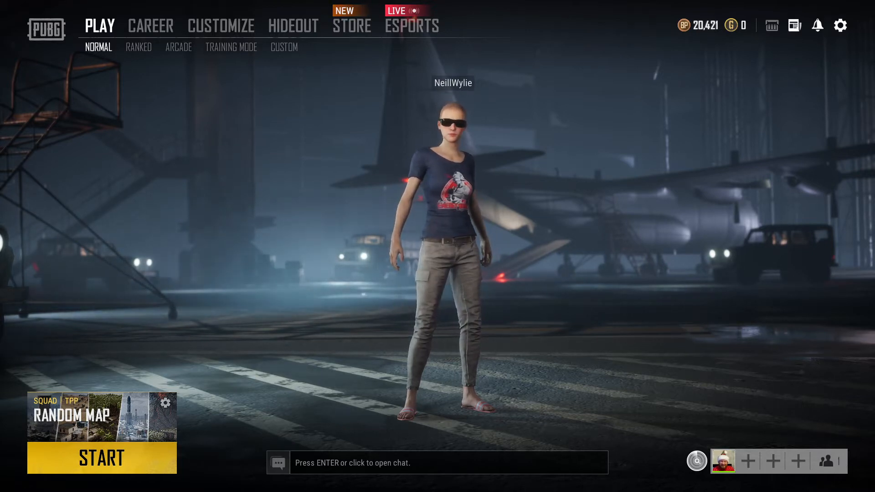
Bring up the system menu over the lobby with Escape
{"action": "key", "text": "Escape"}
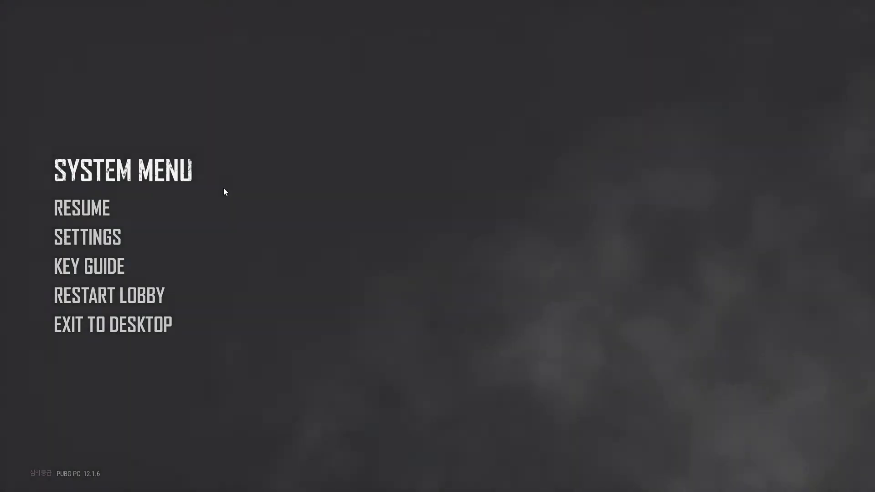
{"action": "mouse_move", "coordinate": [82, 209]}
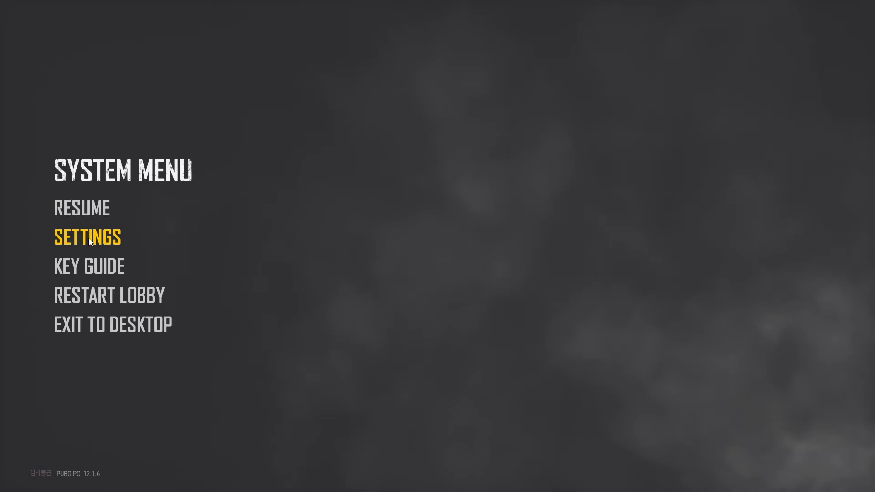
In Settings' Graphics tab, set Language Setting to Deutsch and apply it
{"action": "left_click", "coordinate": [87, 237]}
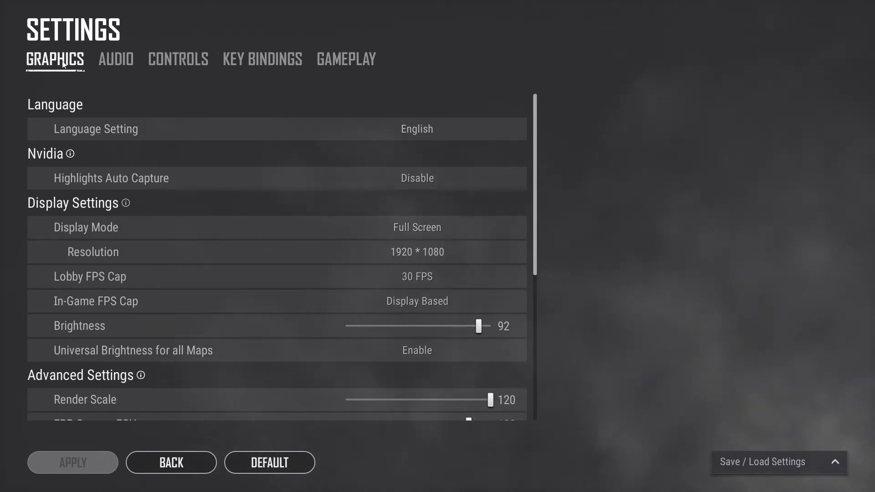
{"action": "mouse_move", "coordinate": [63, 110]}
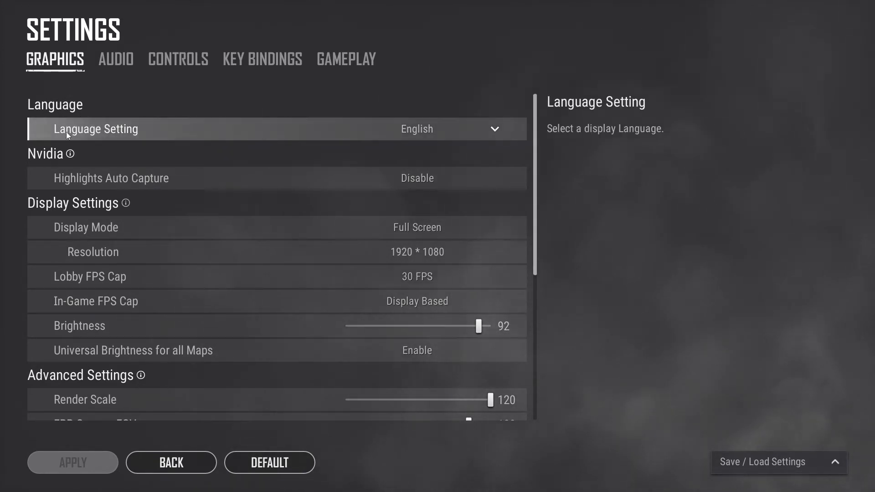
{"action": "mouse_move", "coordinate": [265, 138]}
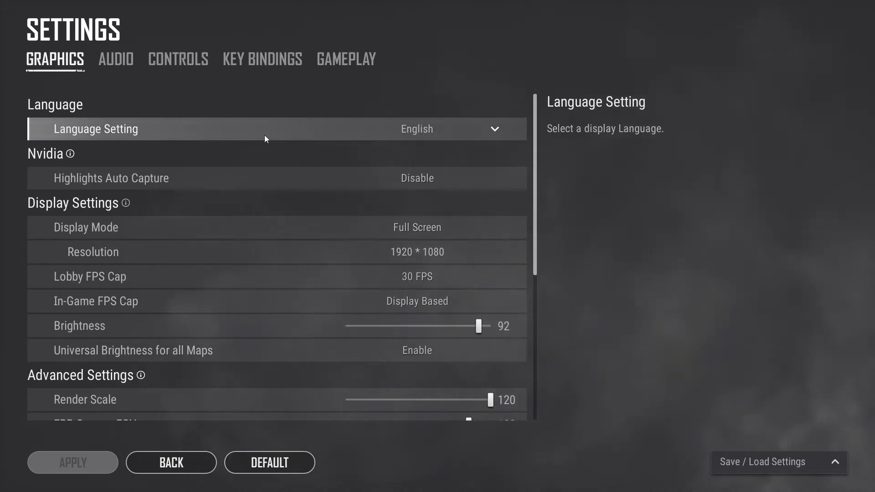
{"action": "left_click", "coordinate": [493, 128]}
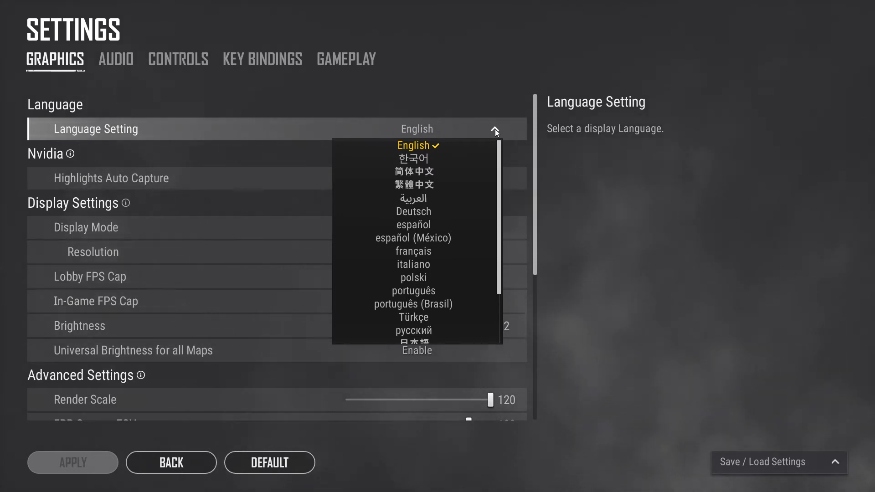
{"action": "mouse_move", "coordinate": [413, 212]}
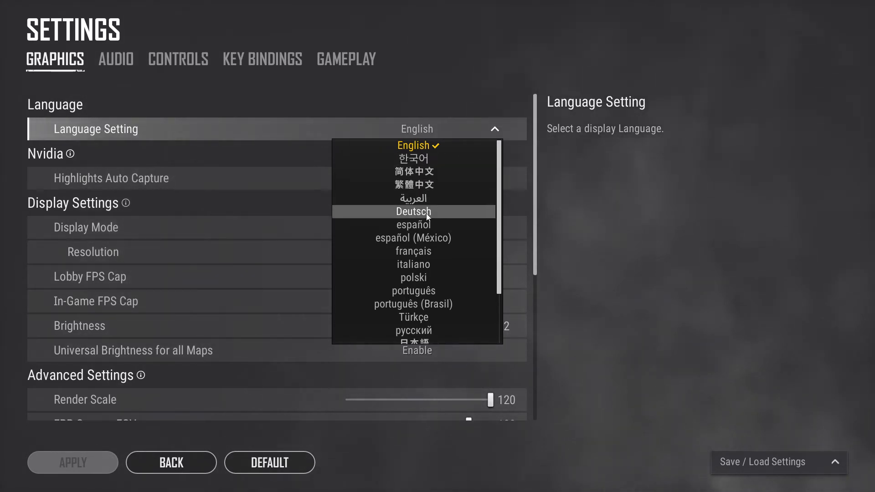
{"action": "left_click", "coordinate": [413, 212]}
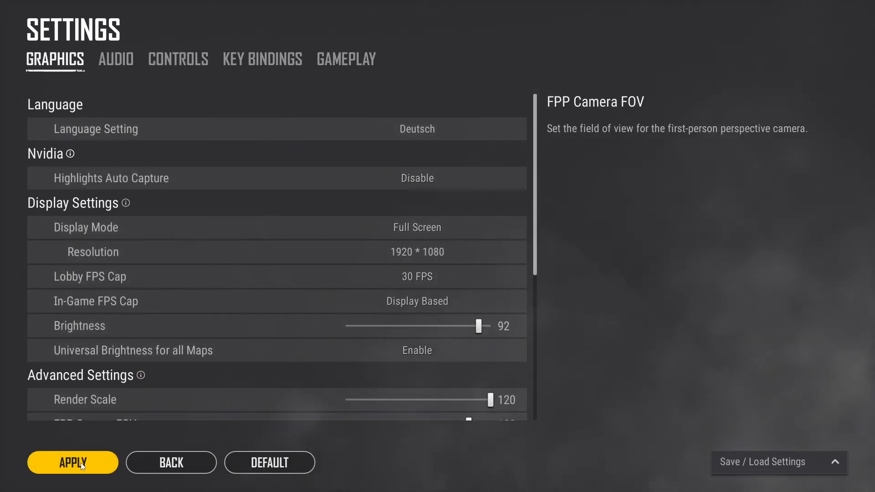
{"action": "left_click", "coordinate": [73, 462]}
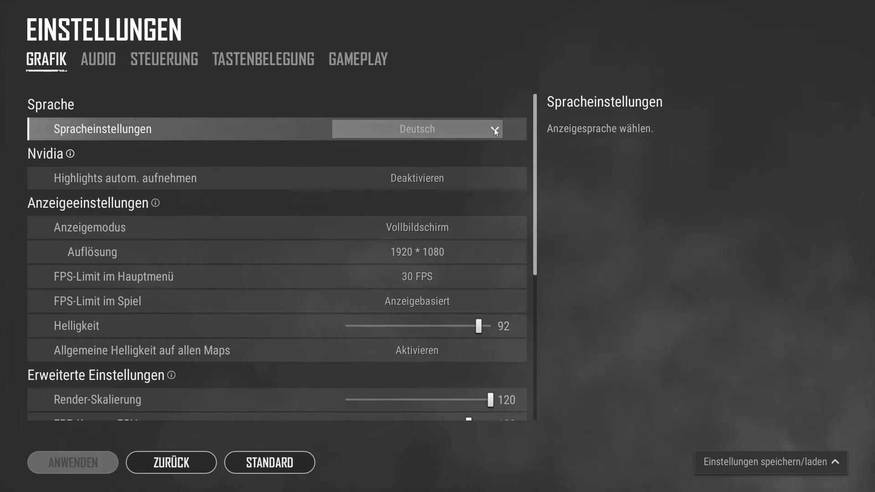
Set Spracheinstellungen back to English and apply it with Anwenden
{"action": "left_click", "coordinate": [417, 128]}
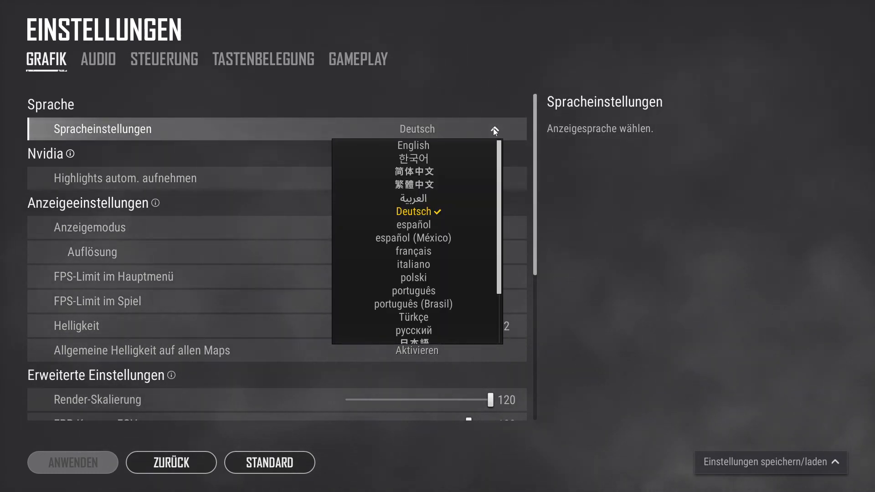
{"action": "mouse_move", "coordinate": [413, 145]}
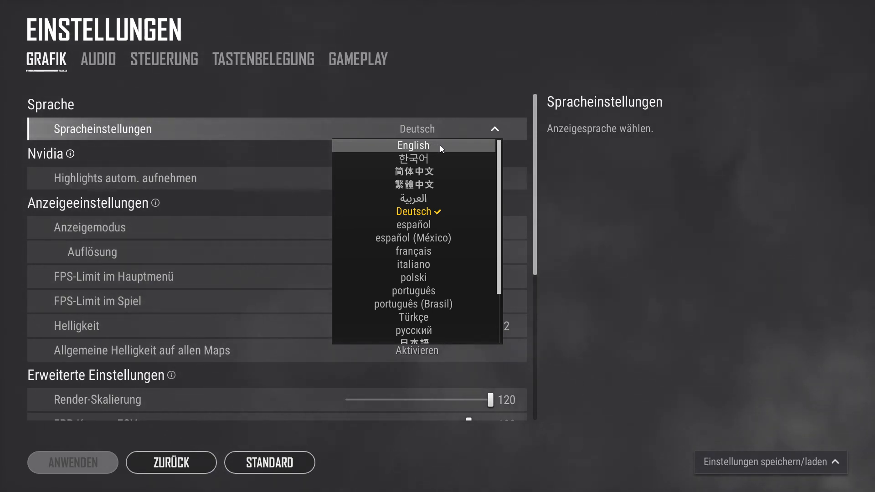
{"action": "left_click", "coordinate": [413, 145]}
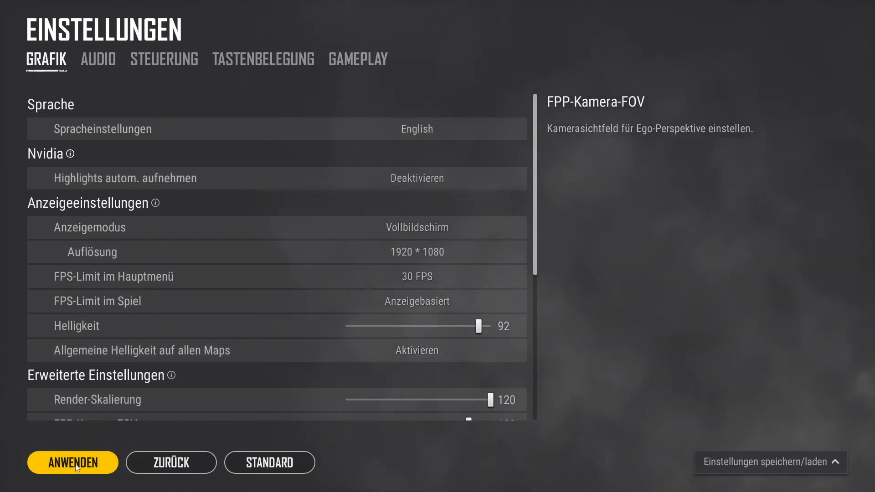
{"action": "left_click", "coordinate": [73, 462]}
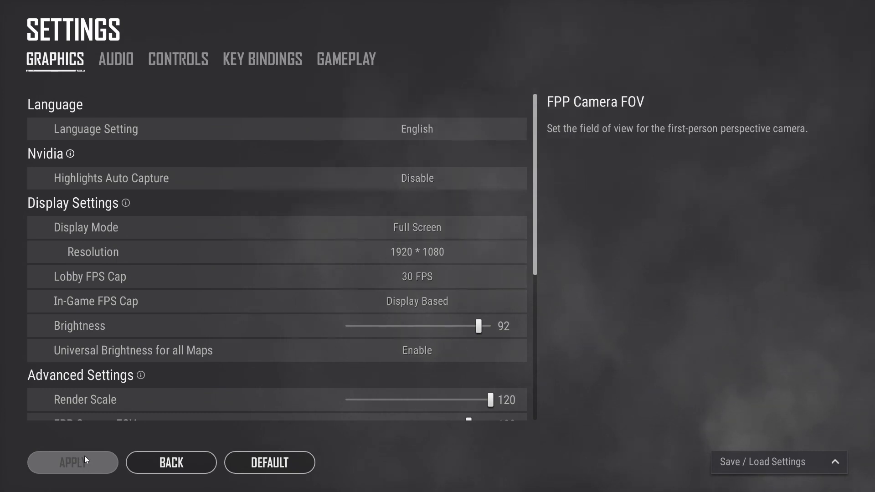